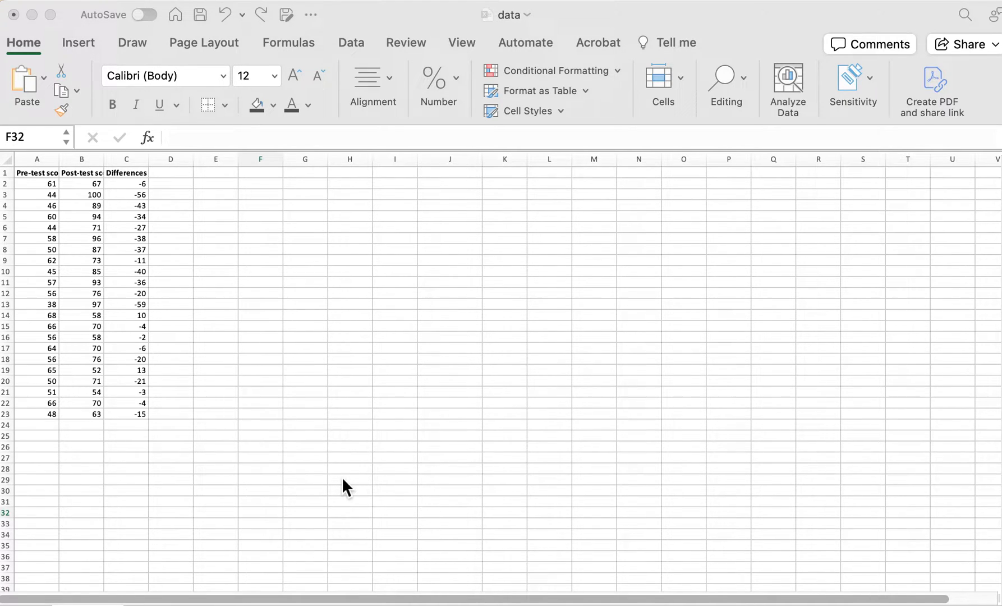
mouse_move(50, 431)
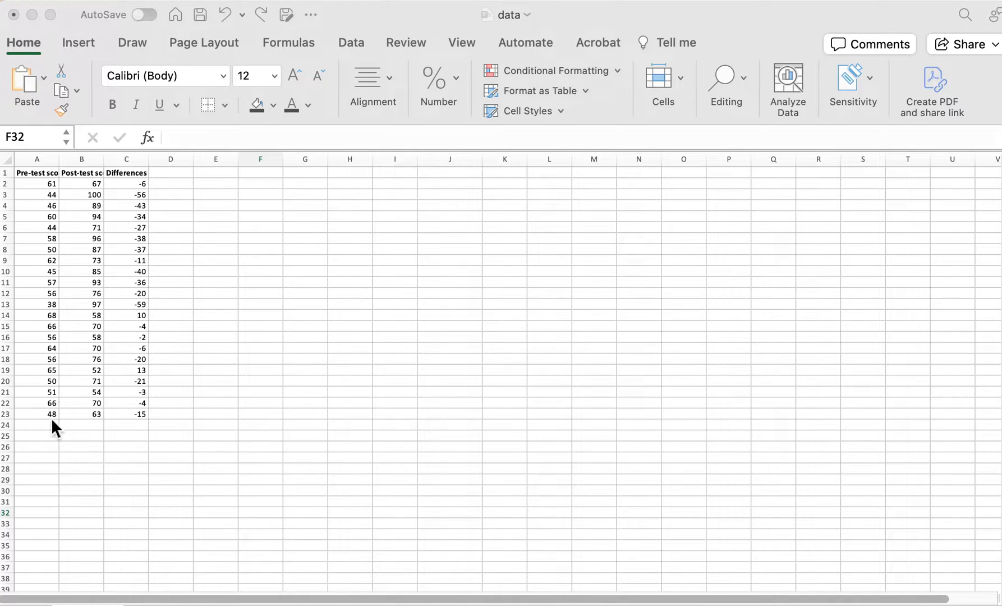
- Select the last pre-test score cell (A23) to change it from 48 to 800
left_click(259, 512)
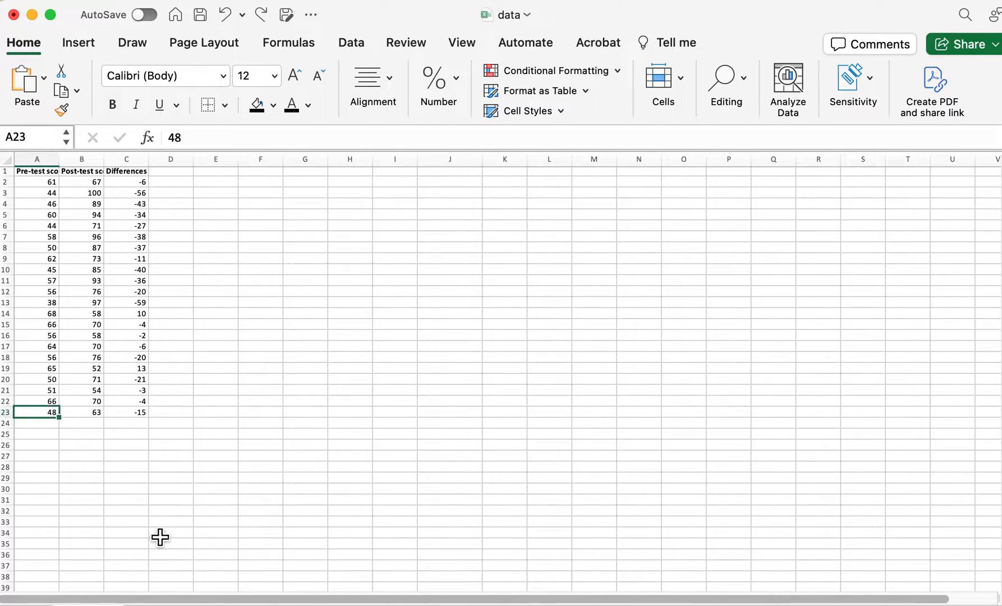
mouse_move(180, 563)
type("800")
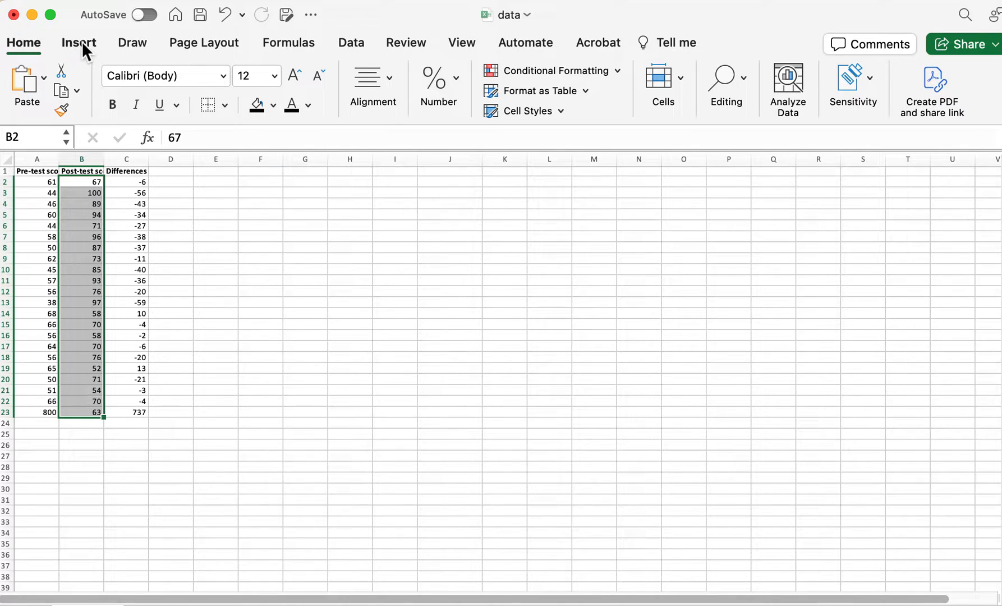
mouse_move(94, 59)
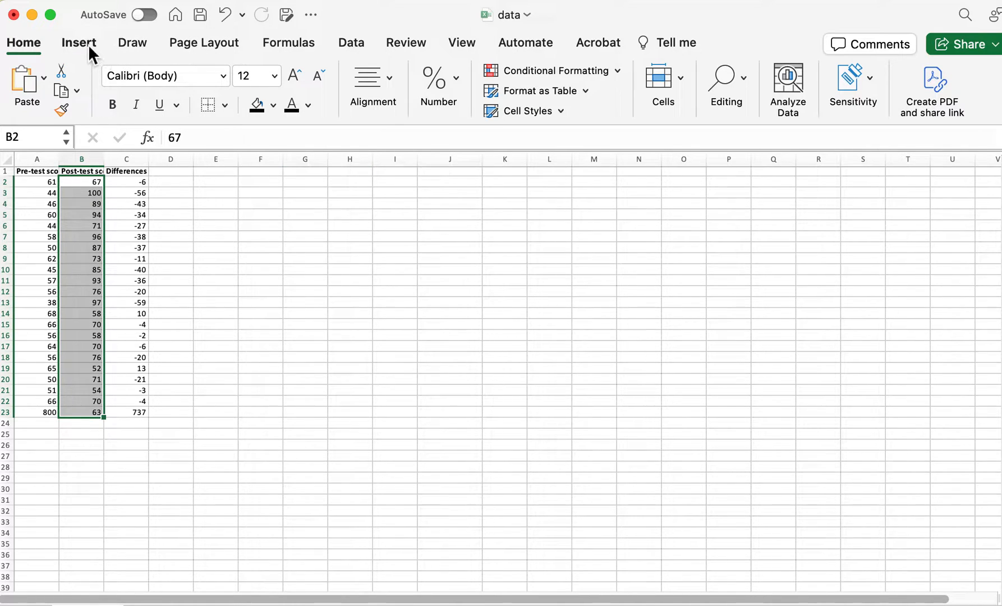
- Insert a Box and Whisker chart of the post-test scores and move it beside columns A–C
left_click(79, 42)
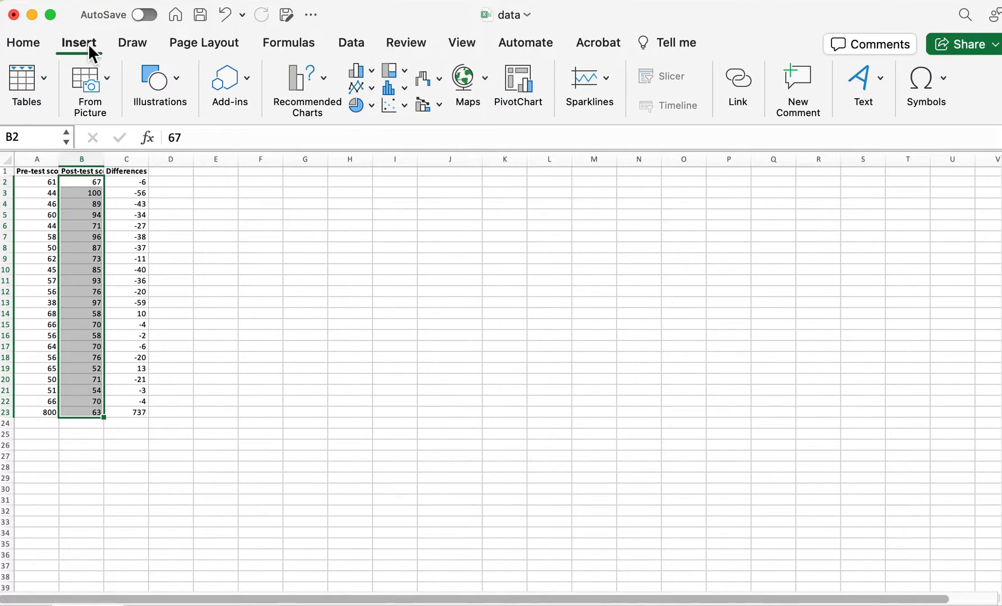
left_click(388, 88)
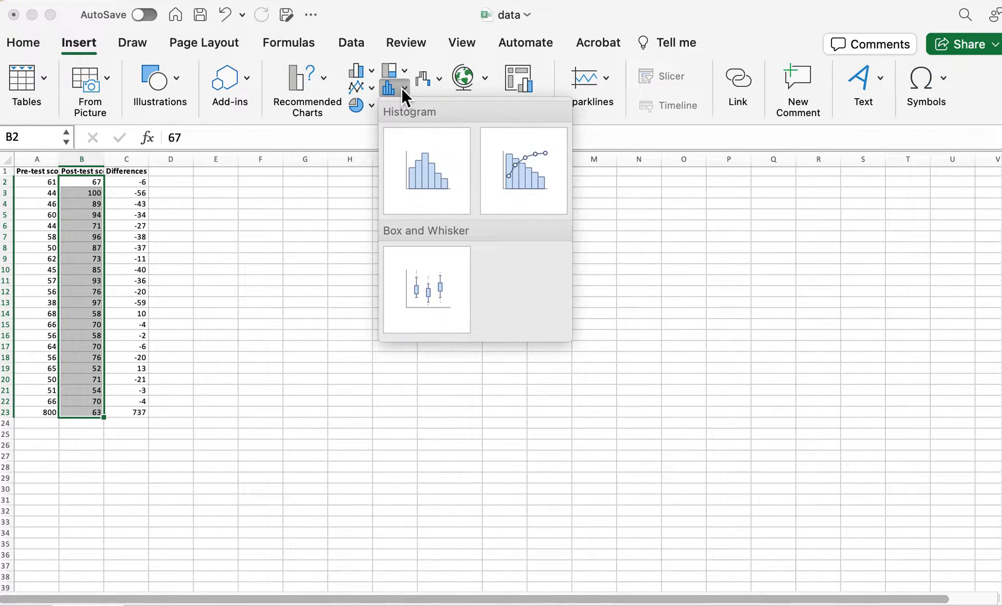
mouse_move(400, 98)
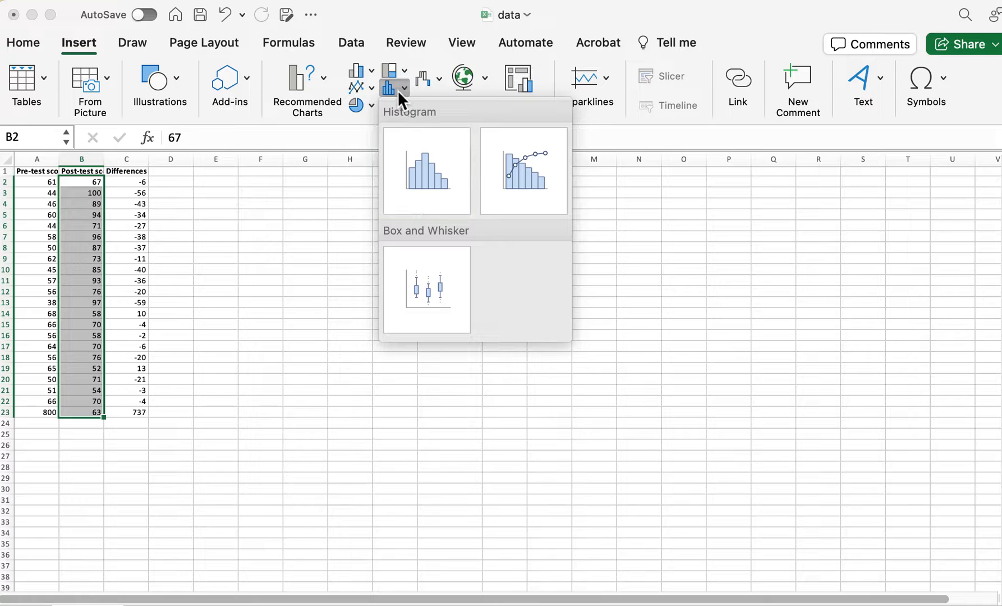
left_click(426, 290)
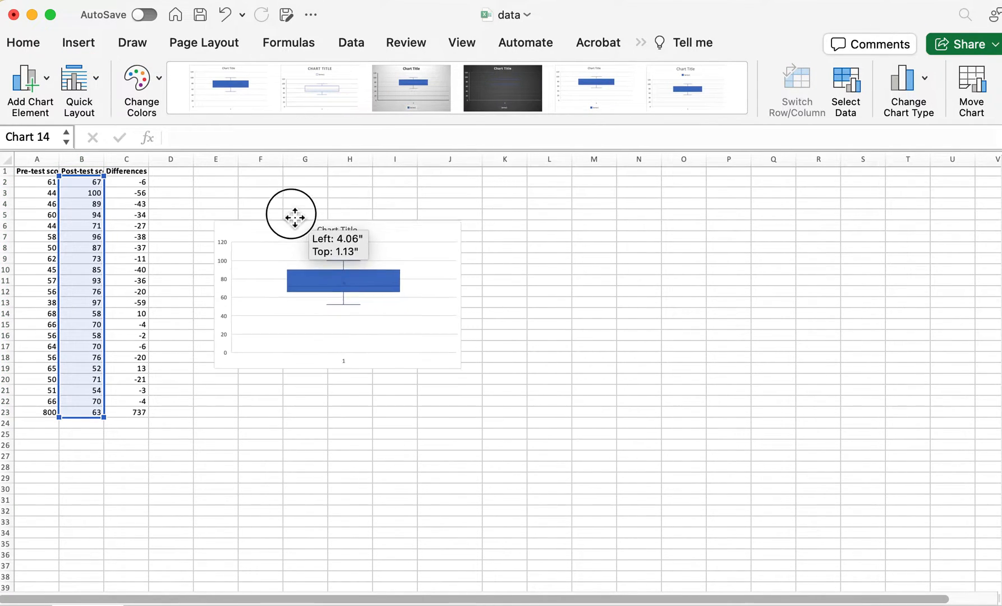
left_click_drag(290, 213, 245, 171)
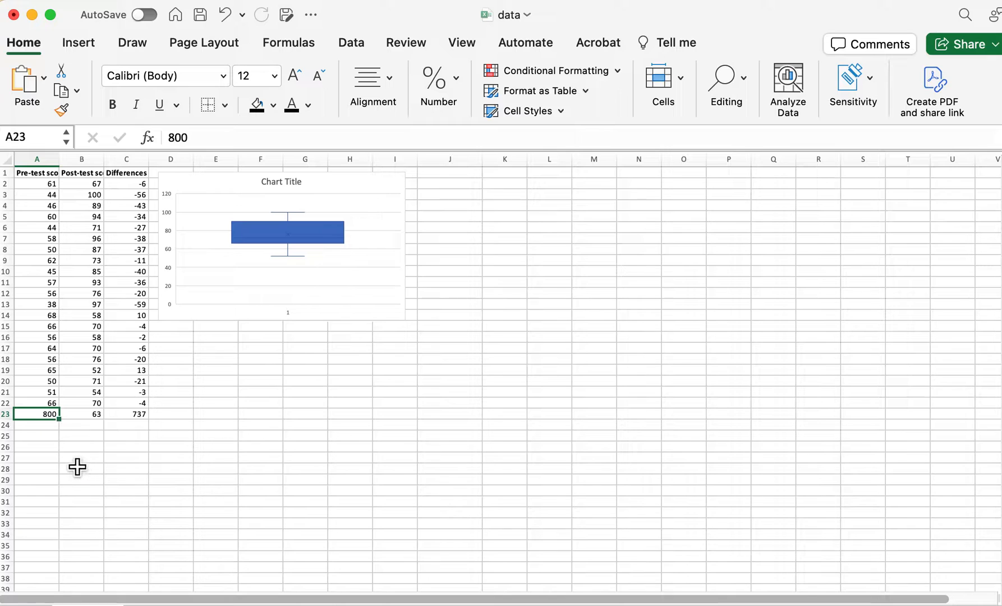
- Select pre-test scores A2:A23 and insert a Box and Whisker chart showing the 800 outlier
left_click(36, 184)
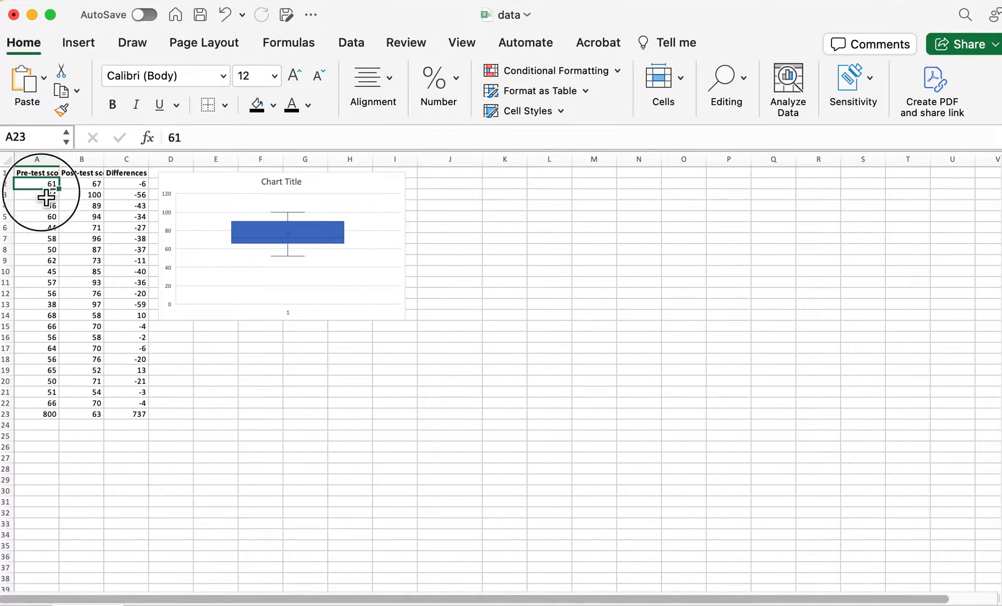
left_click_drag(37, 184, 37, 414)
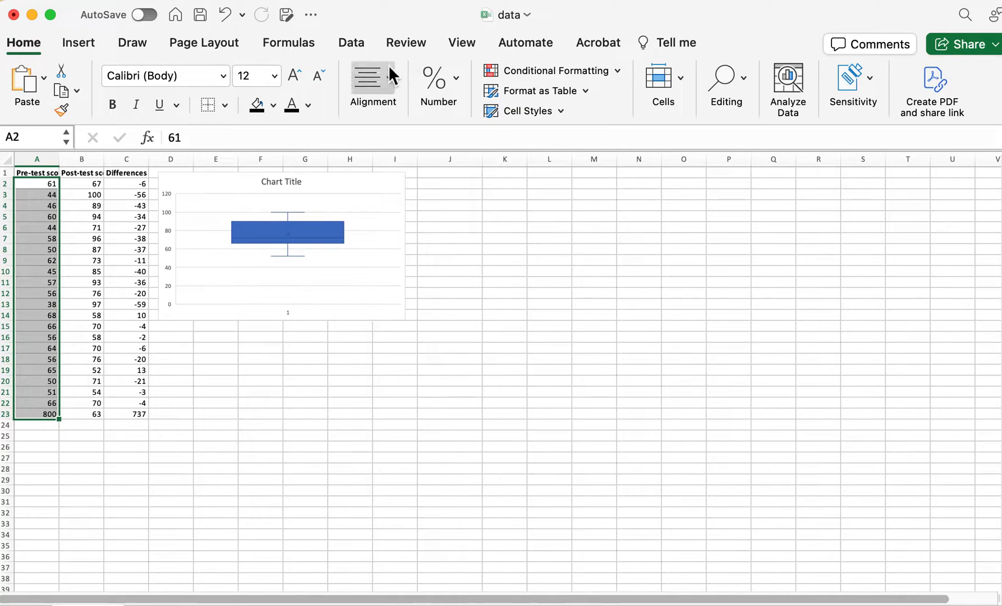
left_click(78, 42)
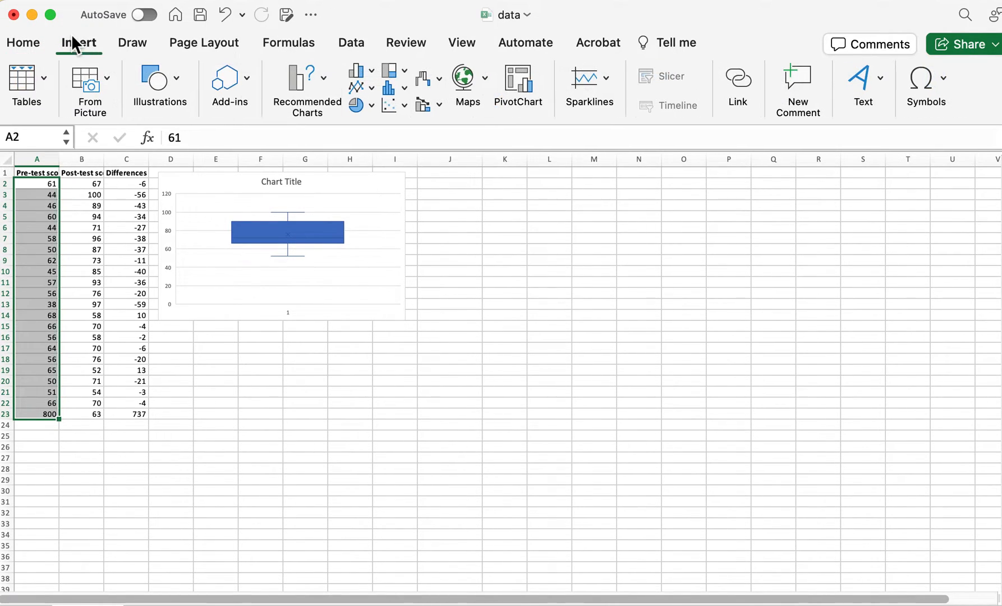
left_click(389, 88)
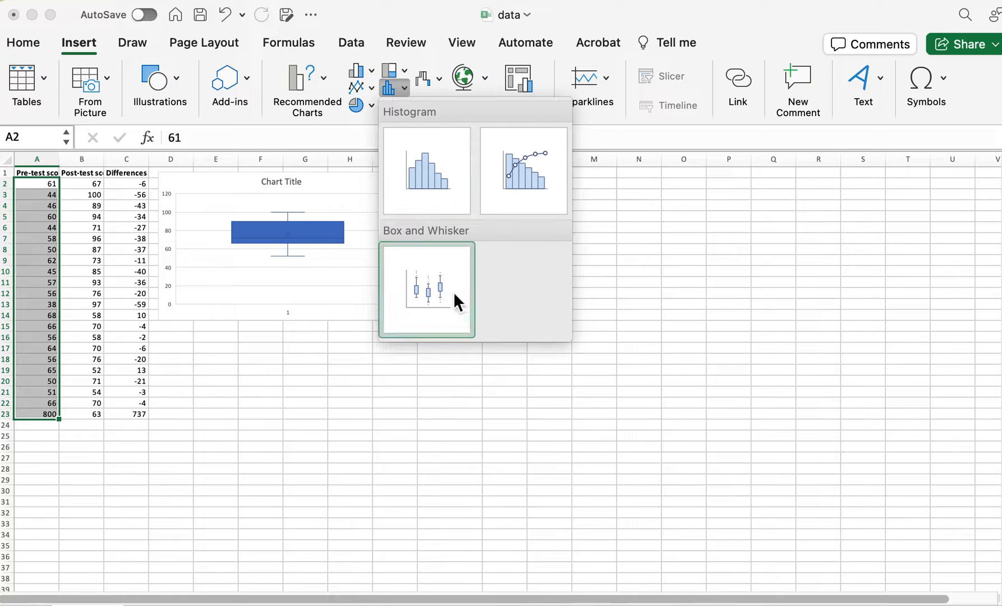
left_click(426, 289)
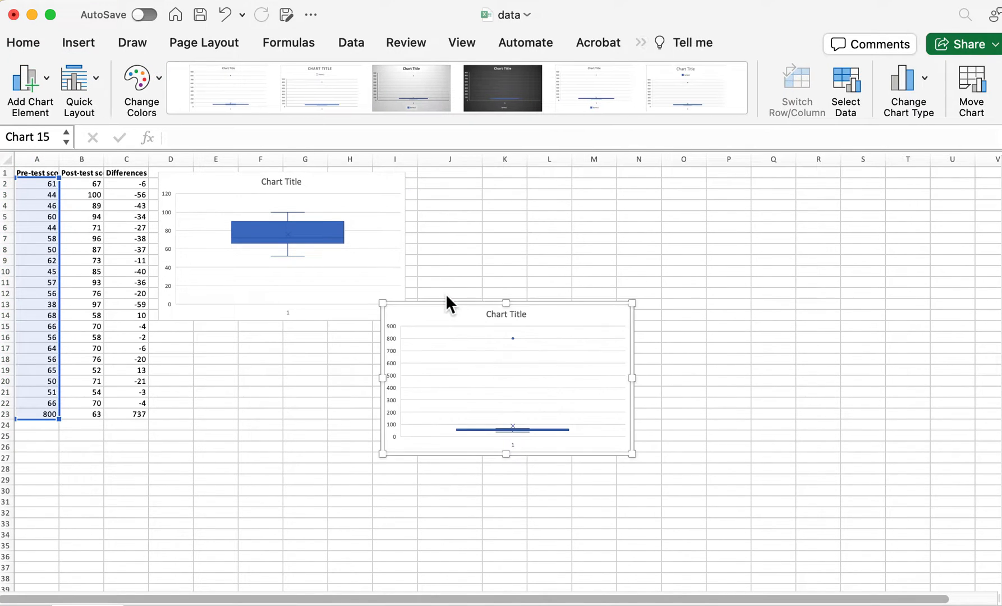
mouse_move(513, 430)
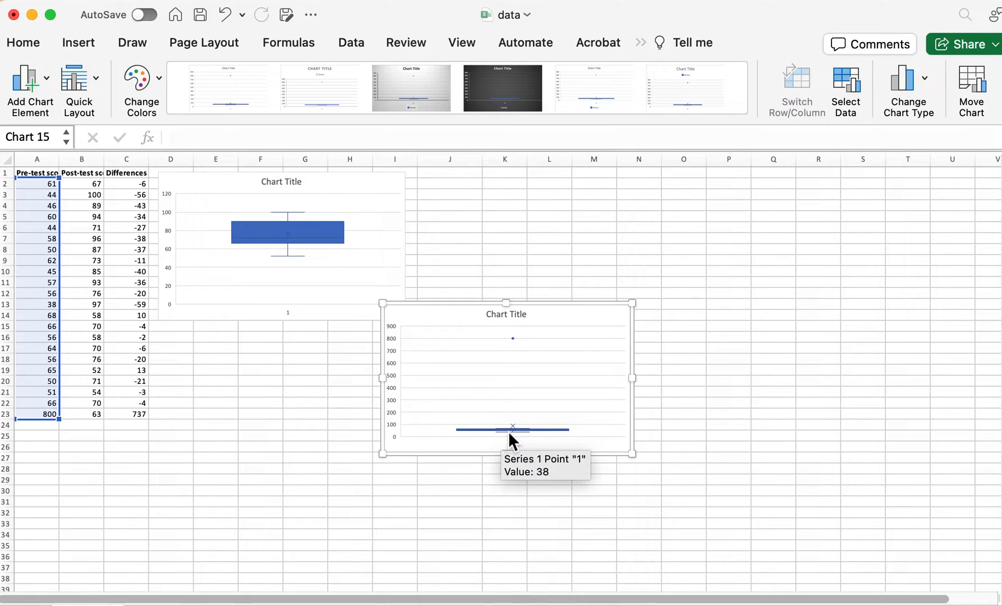
mouse_move(513, 351)
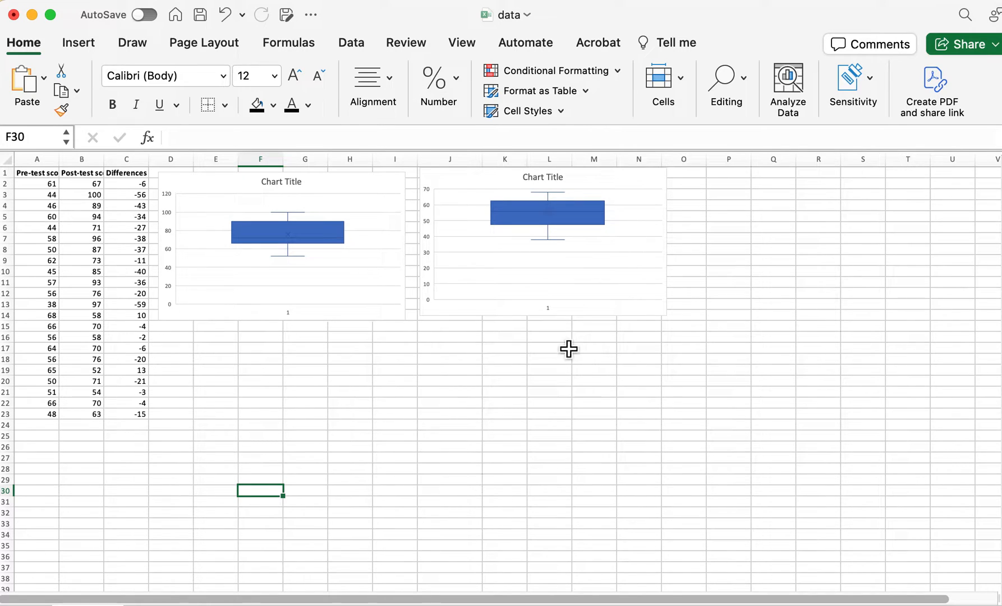
mouse_move(94, 423)
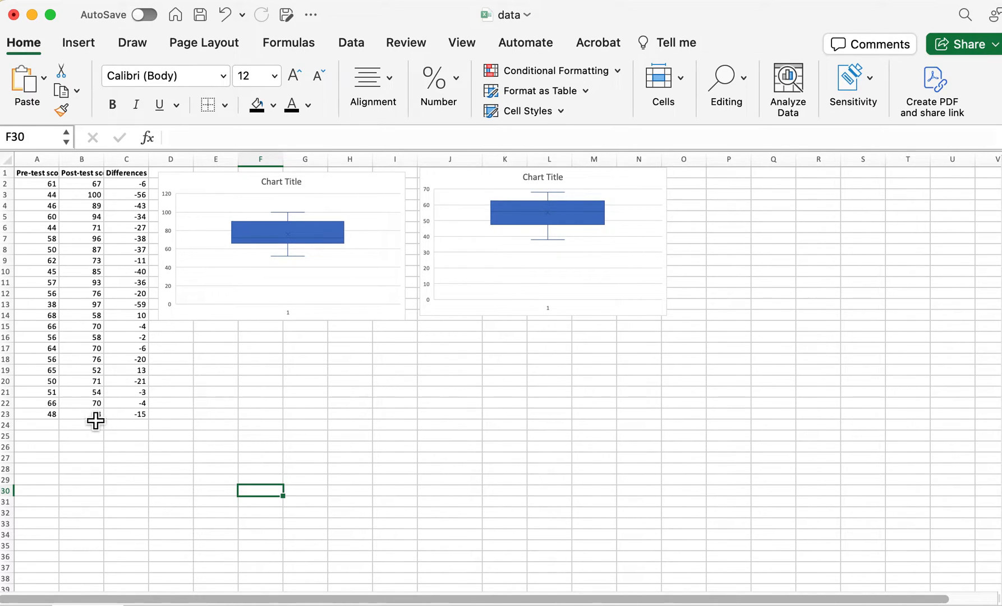
- Enter -1000 as the last post-test score, then undo twice to restore 63
type("100")
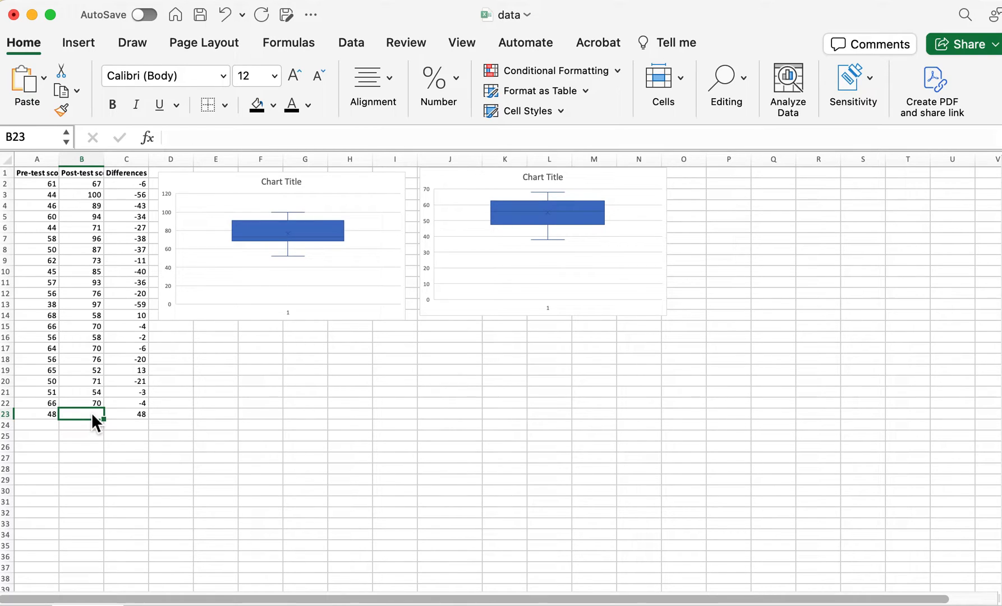
type("-1000")
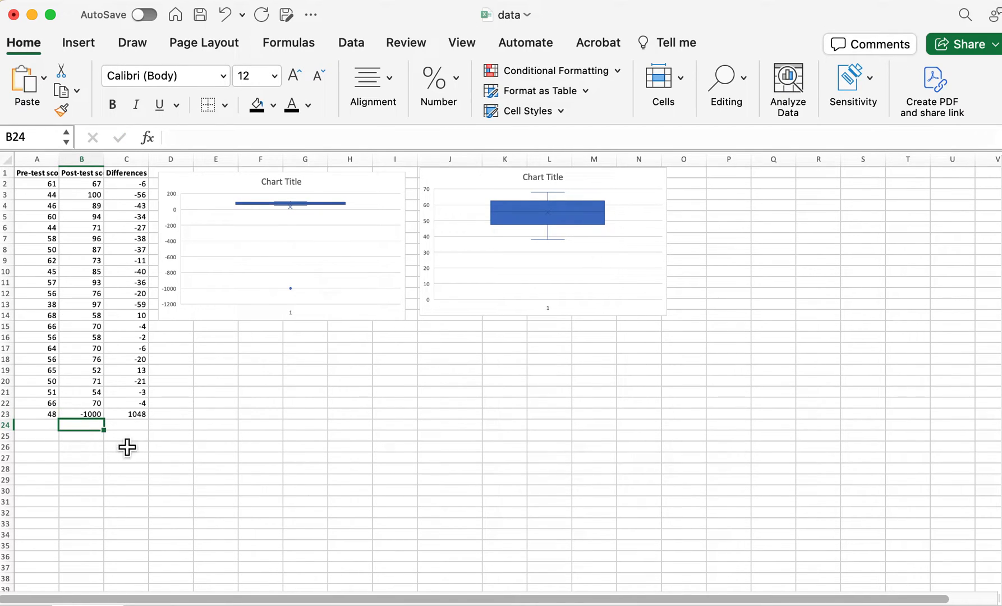
mouse_move(84, 418)
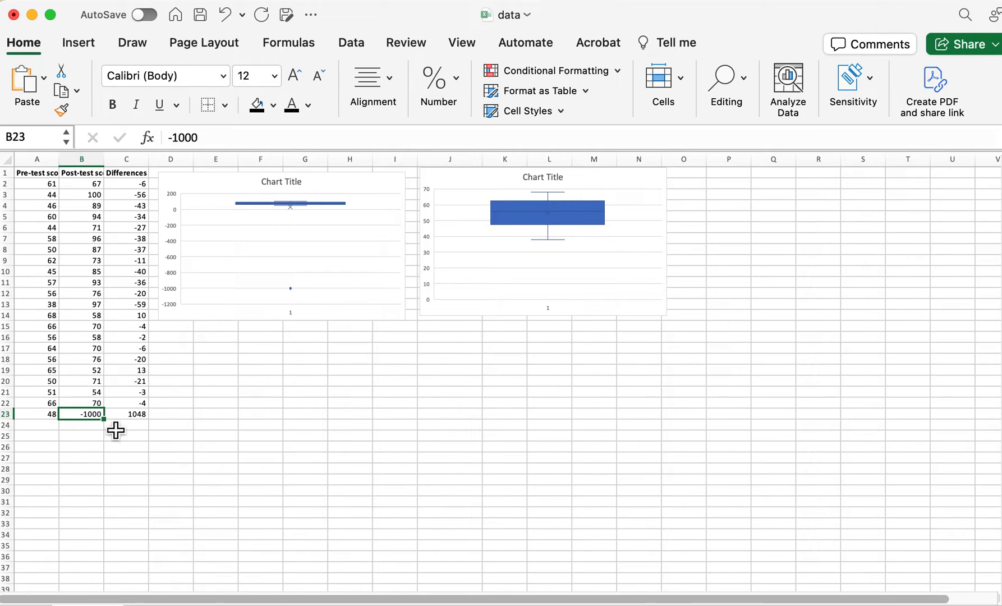
mouse_move(125, 450)
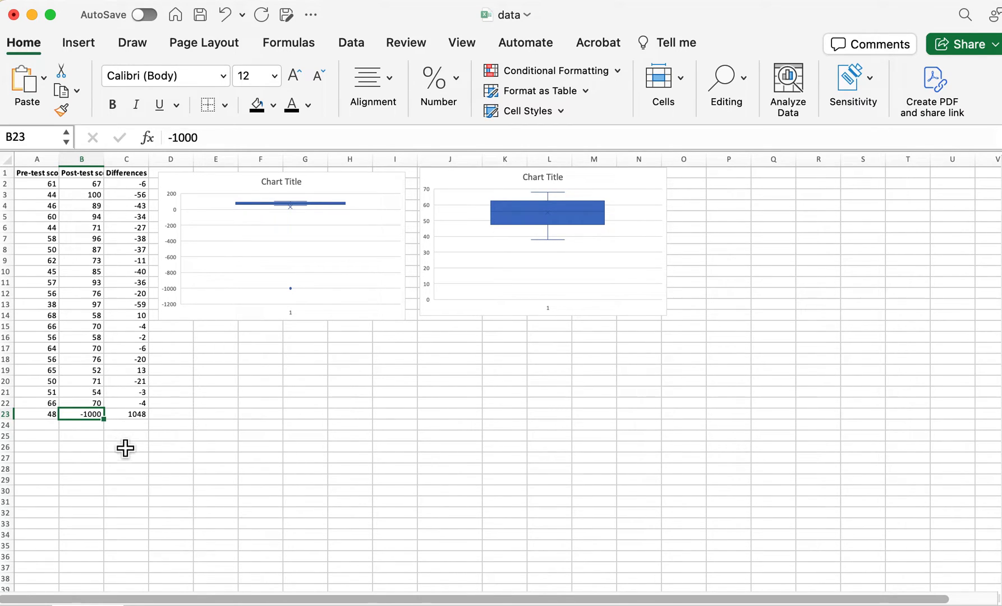
mouse_move(116, 55)
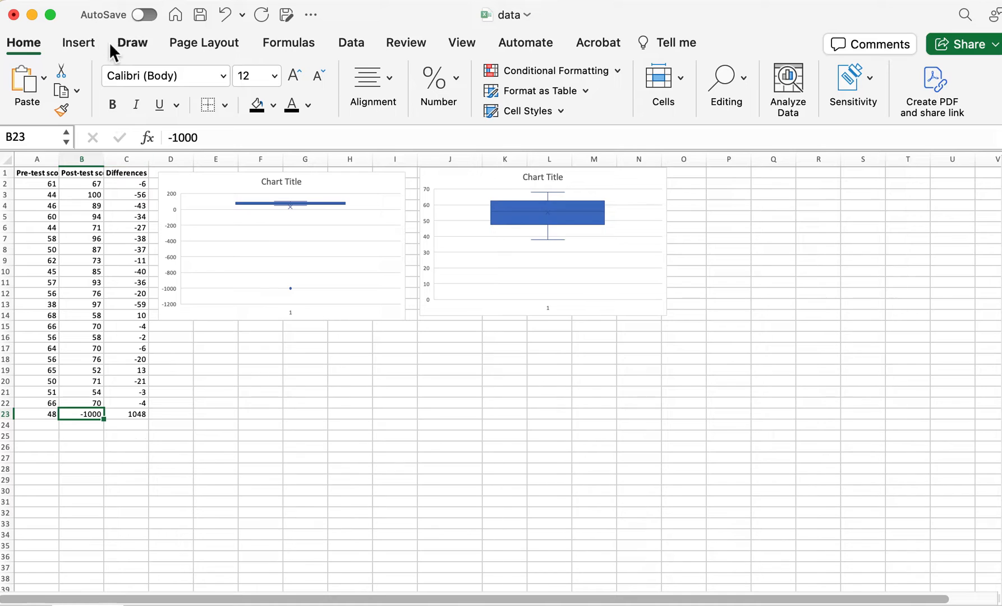
left_click(223, 16)
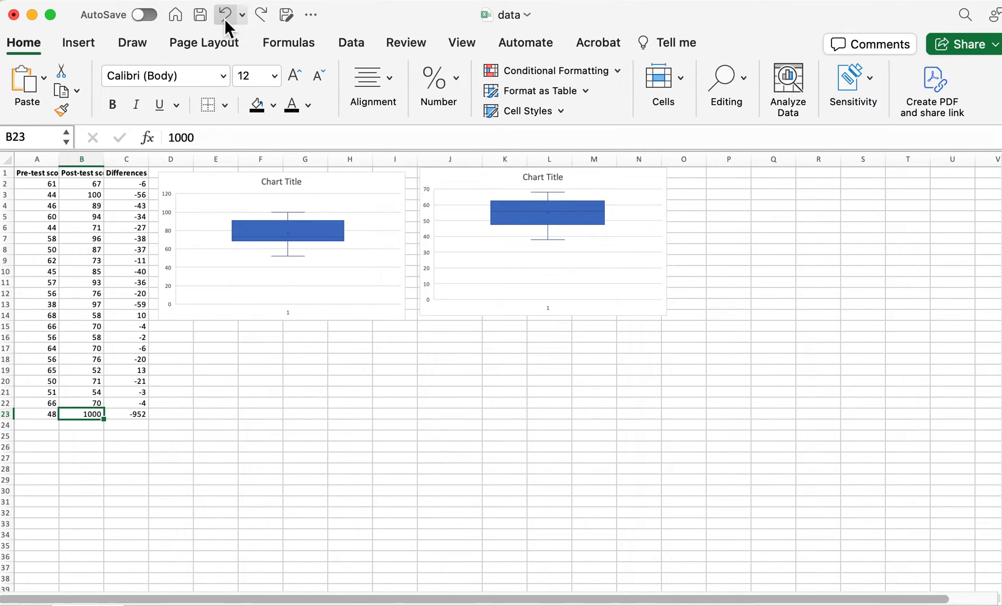
left_click(225, 15)
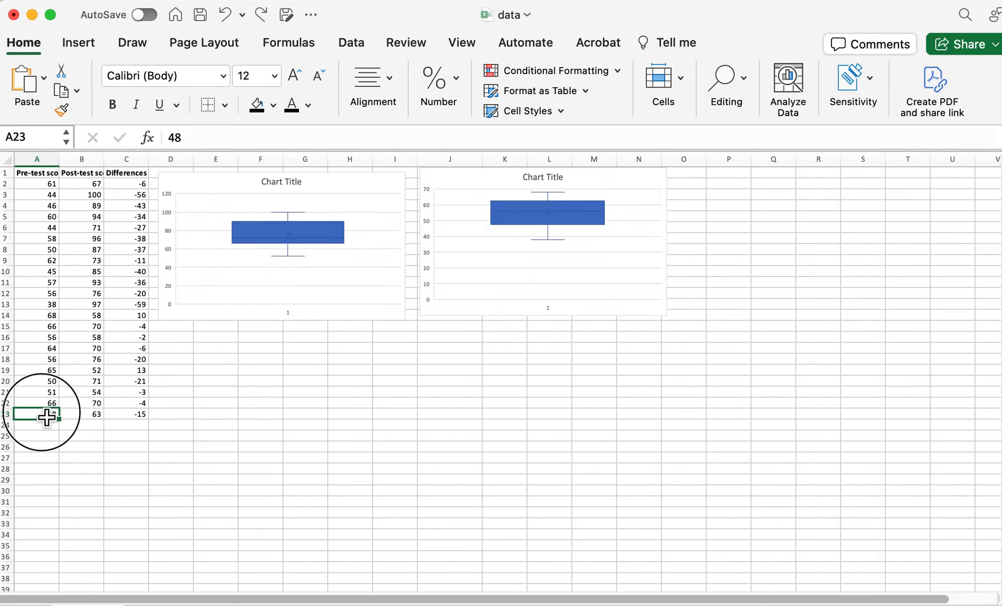
- Set the last pre-test score to 1000, then select the outlier value and the last score row
type("1000")
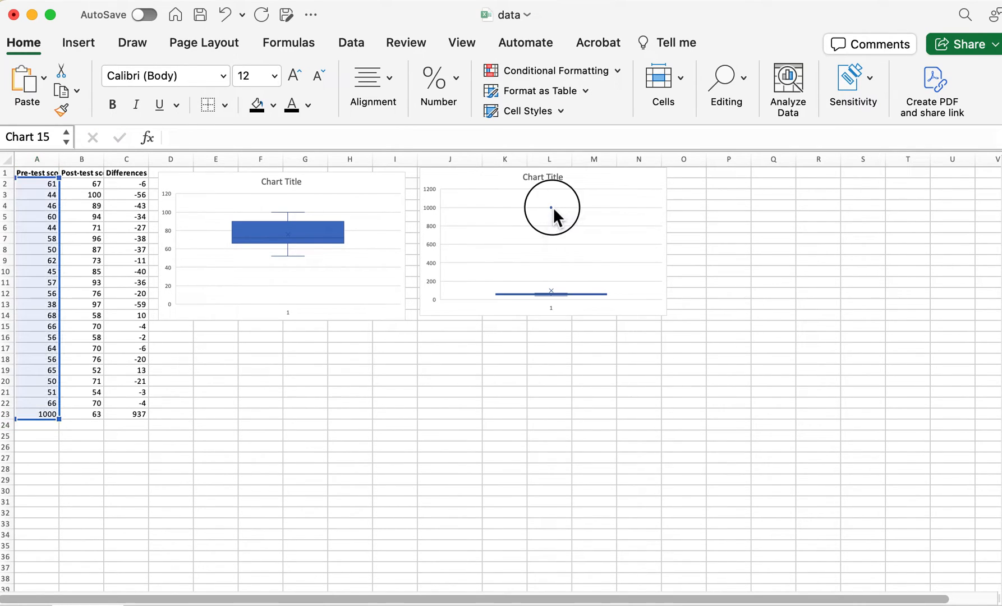
left_click(121, 446)
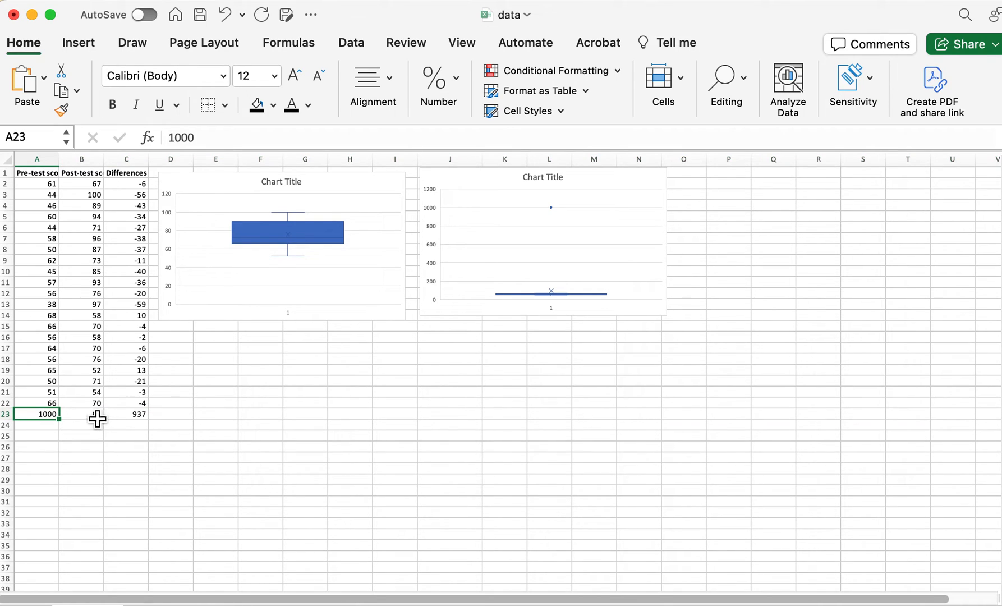
left_click(81, 414)
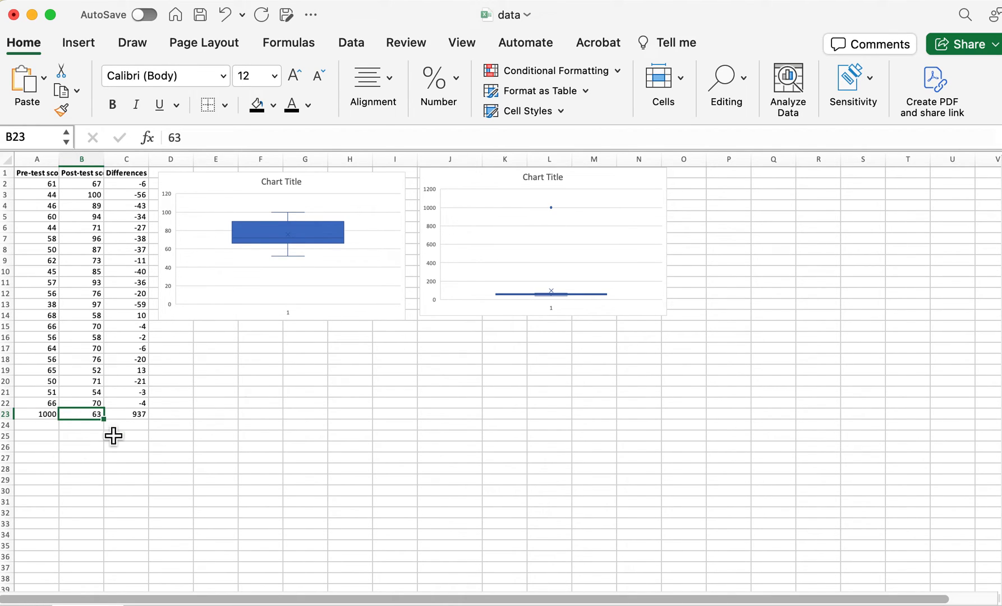
left_click(6, 414)
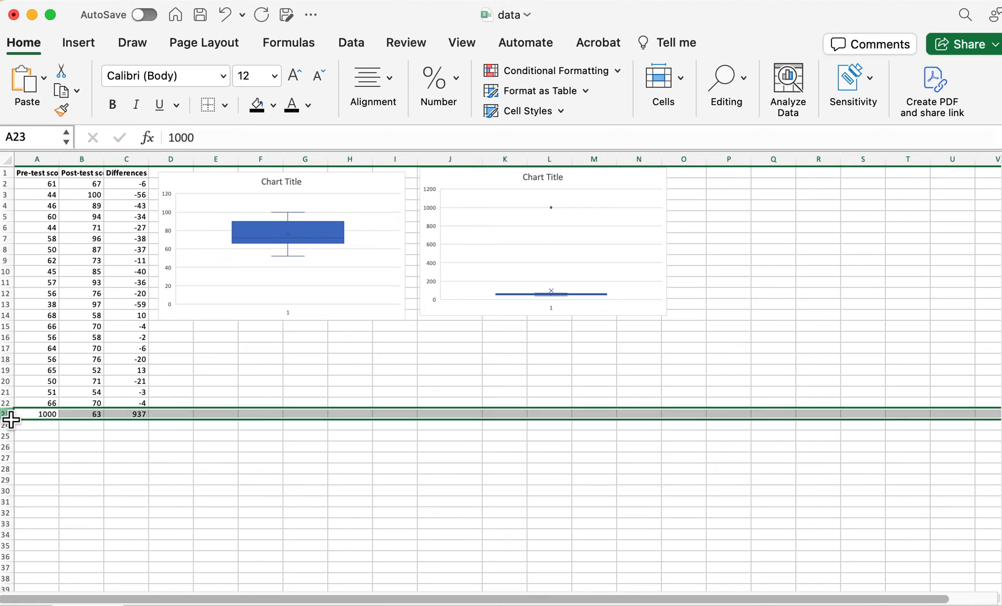
mouse_move(75, 419)
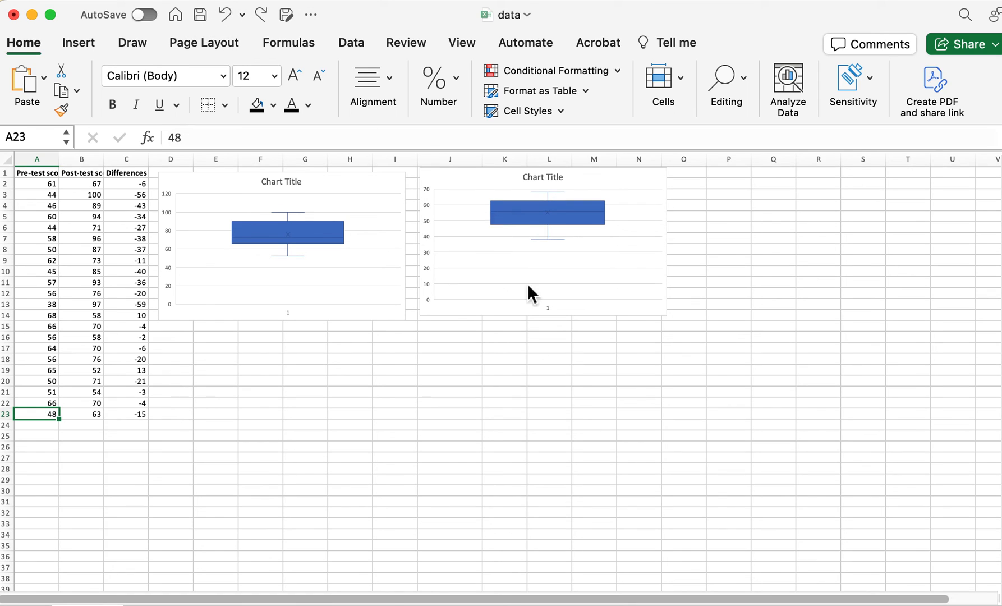
left_click(162, 436)
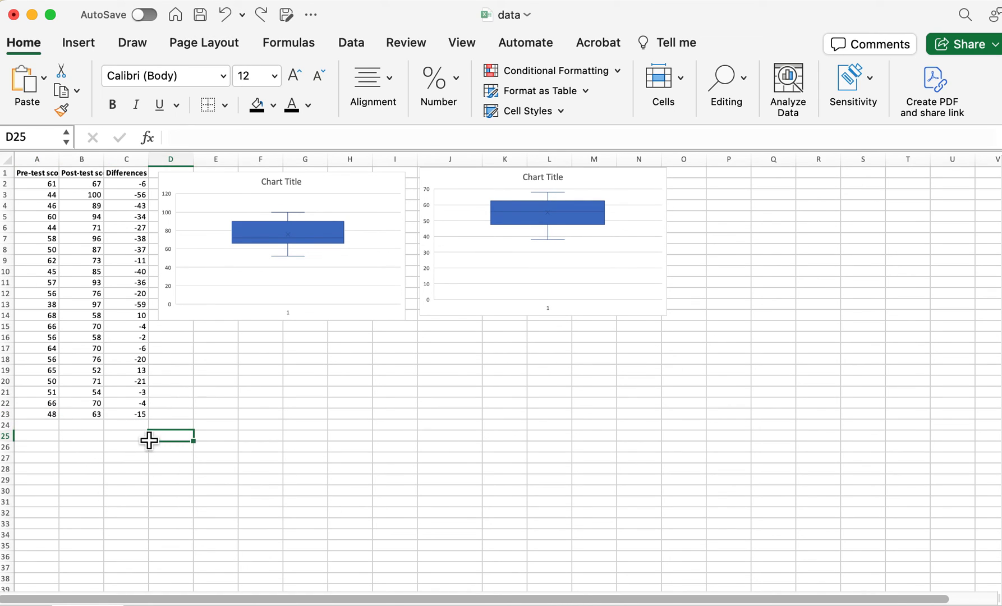
mouse_move(575, 232)
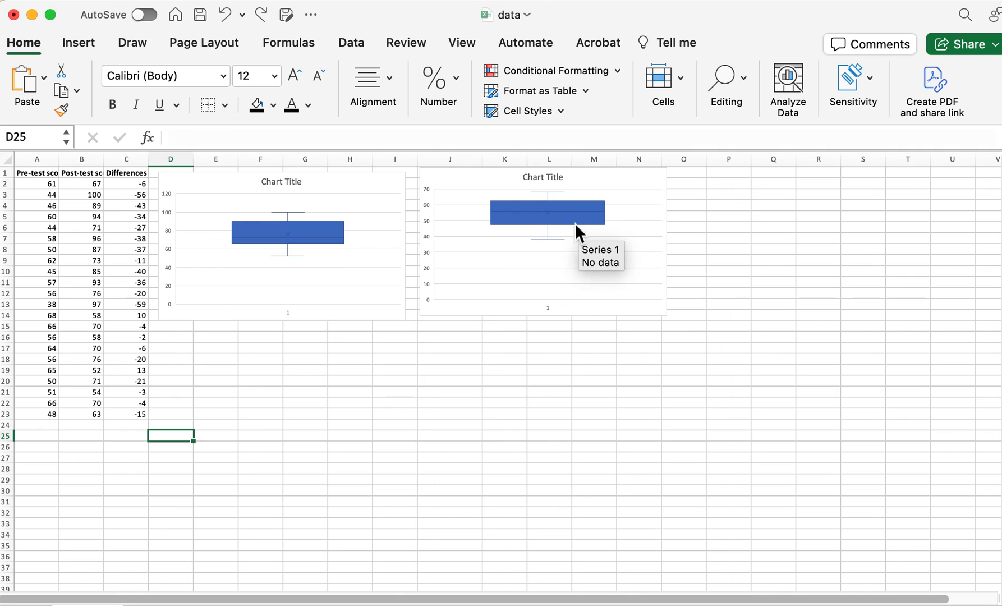
mouse_move(643, 266)
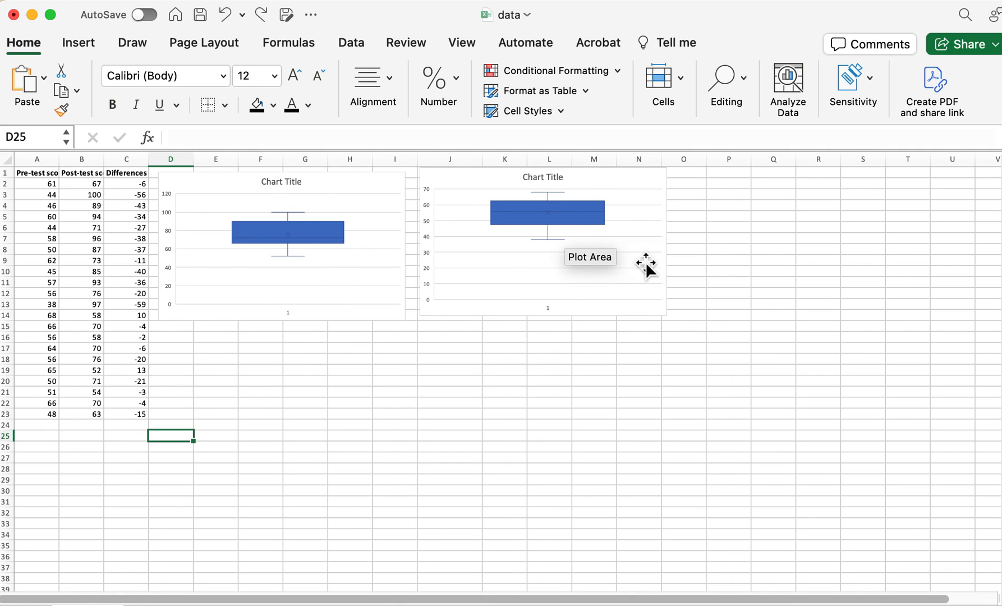
mouse_move(420, 218)
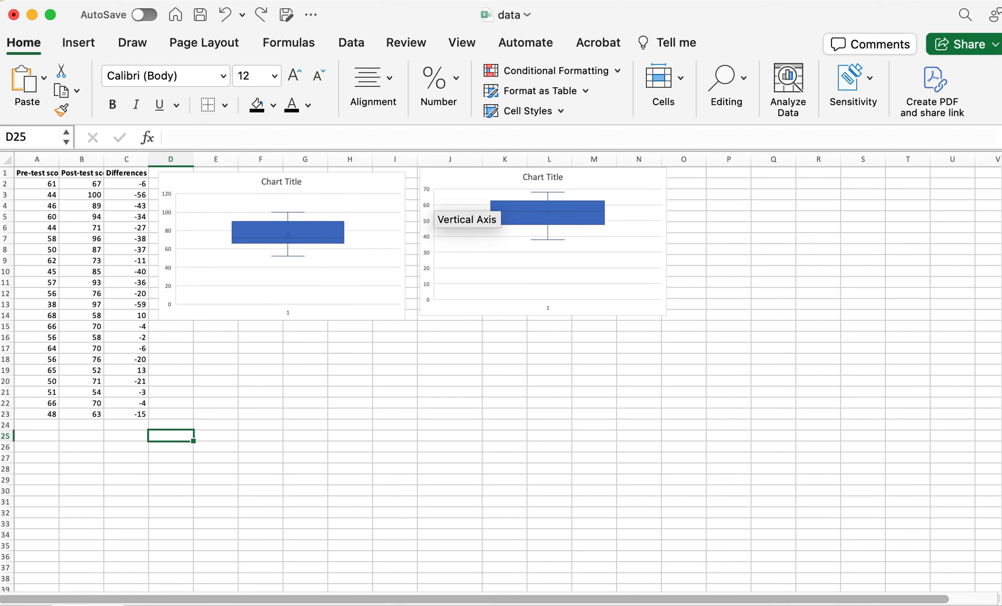